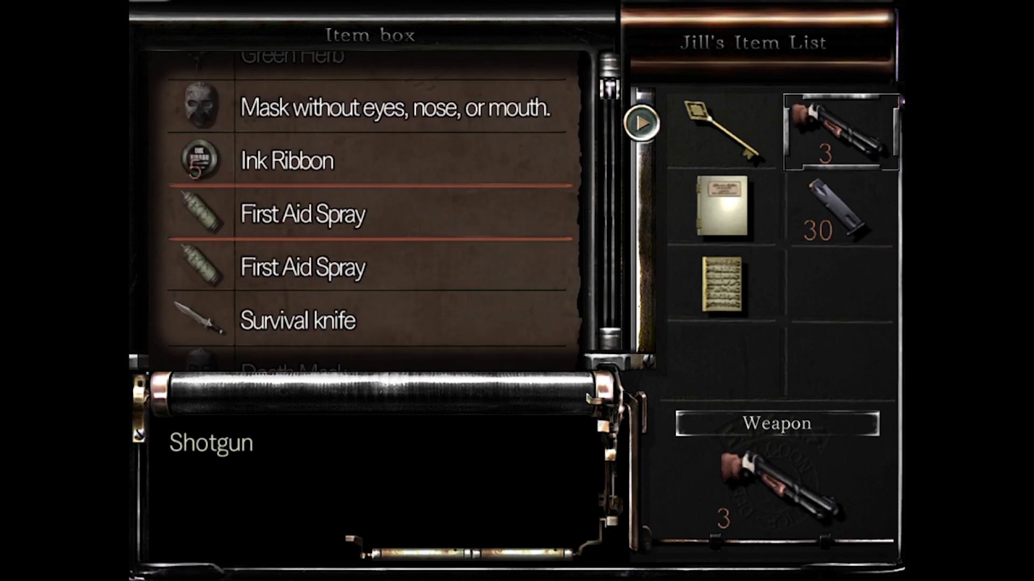
Step: Scroll through the item box to swap the shotgun for the handgun, 44 bullets and green herb
scroll(down, 3)
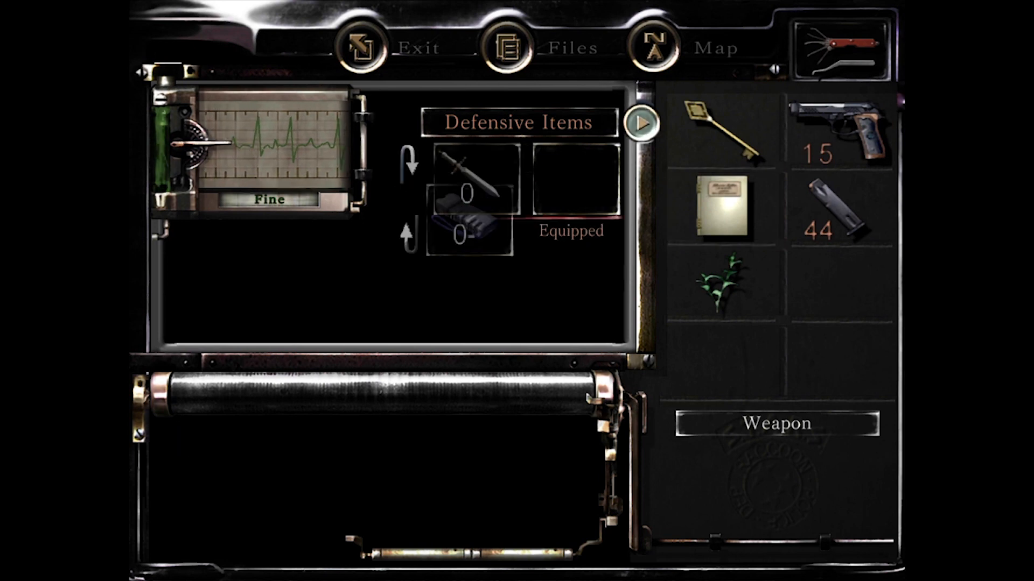
Step: Leave the status screen and reach the clock to bring up the small-or-large gear prompt
click(638, 123)
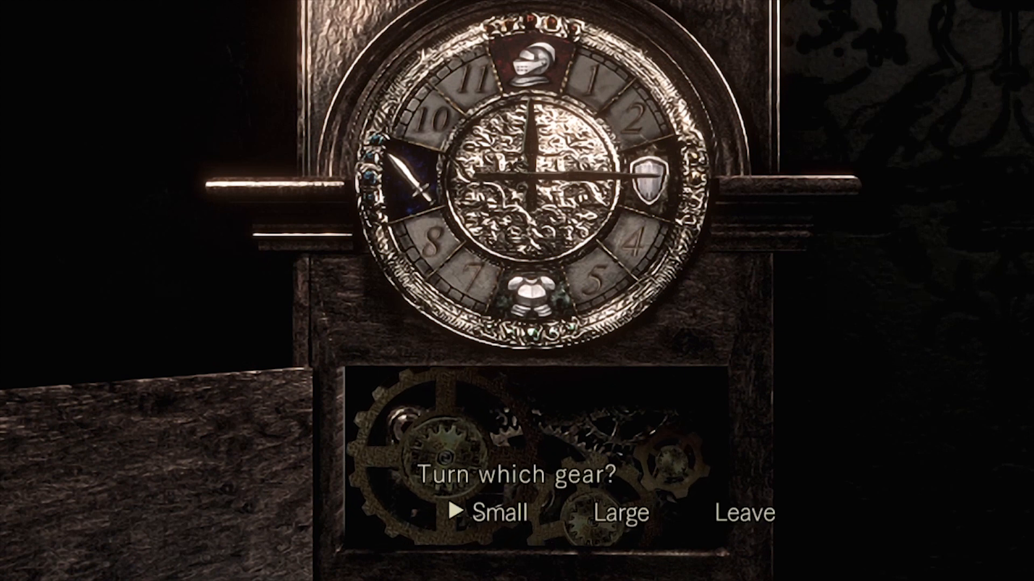
Step: Work the gear puzzle, collect the grenade launcher, and view the poisoned status with it equipped
click(491, 513)
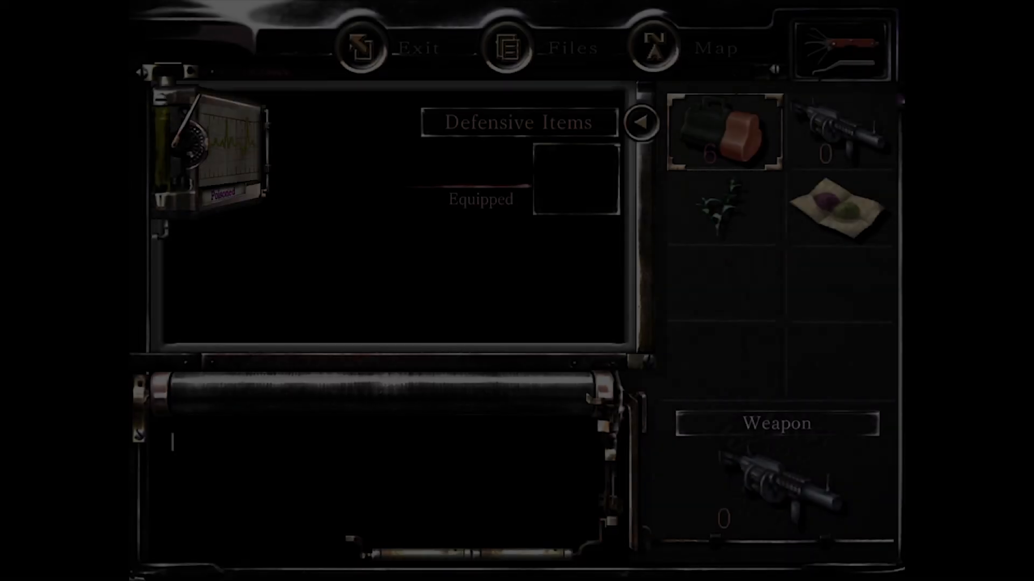
click(362, 47)
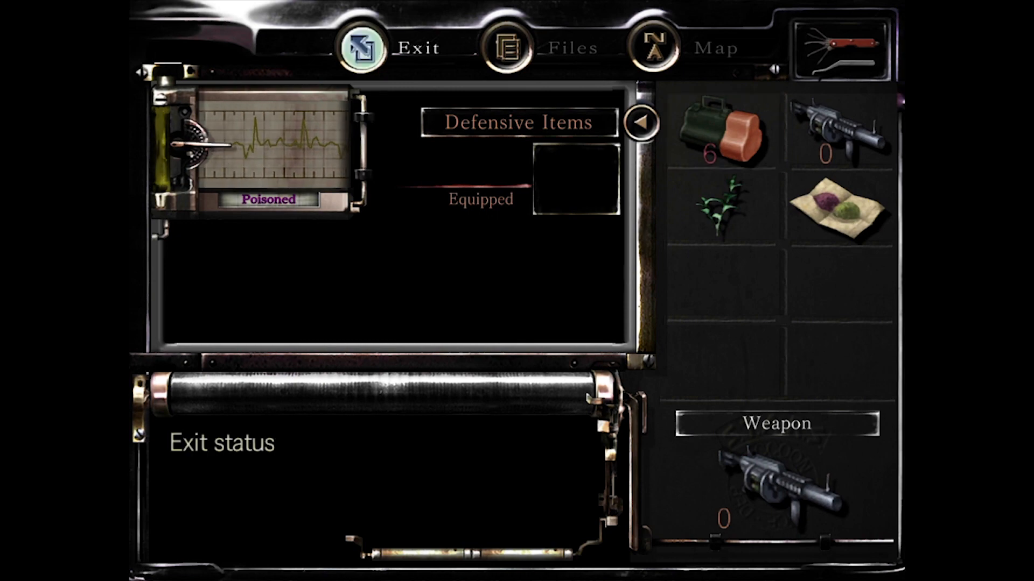